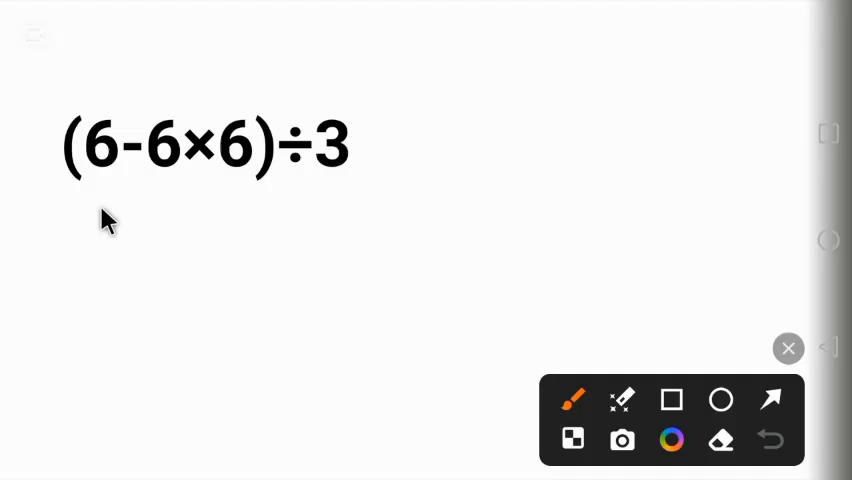
mouse_move(115, 235)
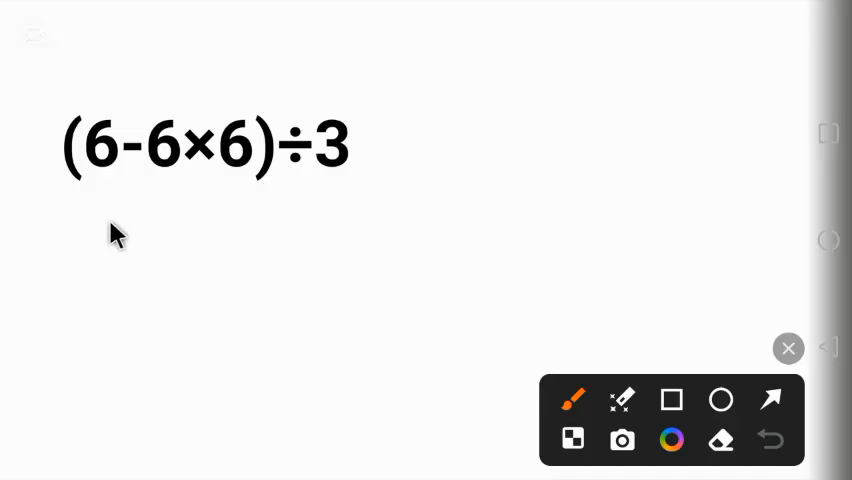
mouse_move(108, 203)
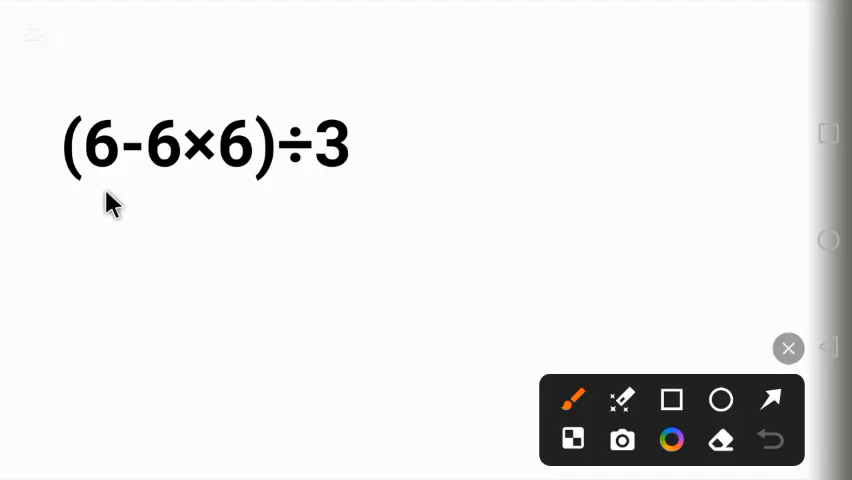
mouse_move(125, 190)
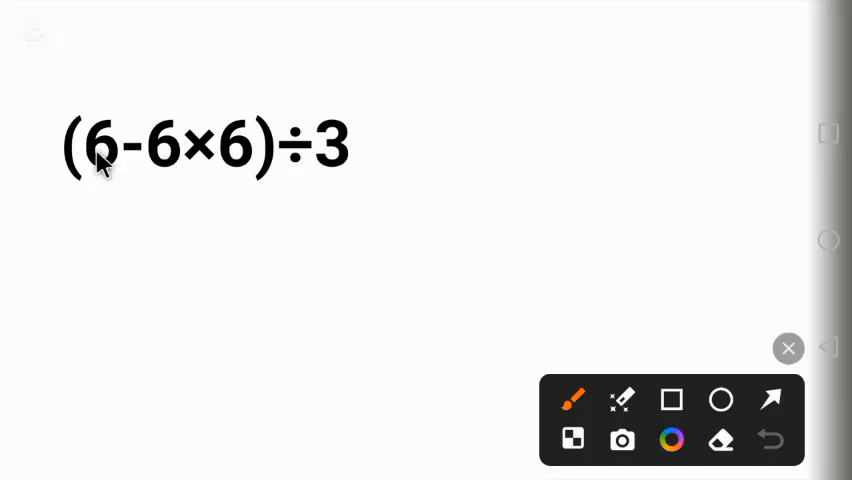
mouse_move(245, 265)
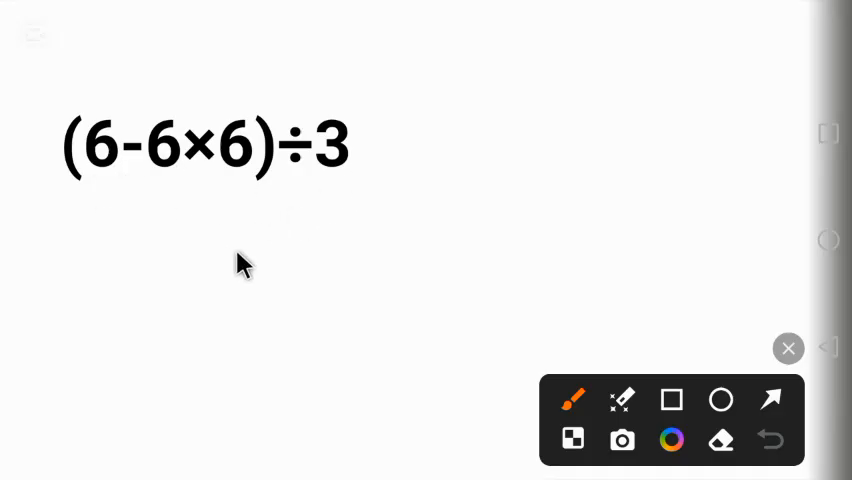
mouse_move(130, 168)
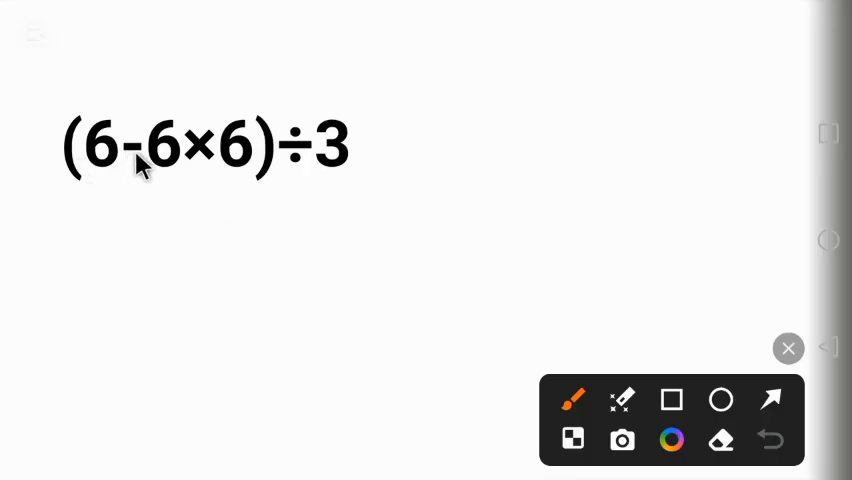
mouse_move(275, 165)
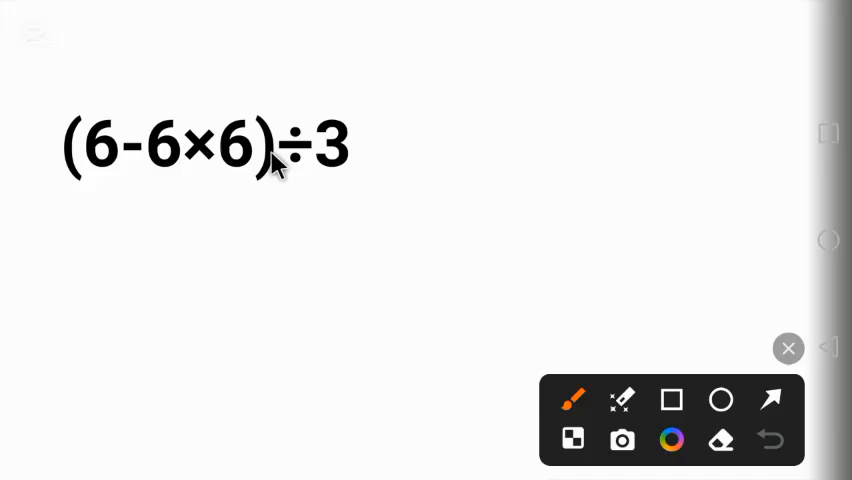
mouse_move(178, 190)
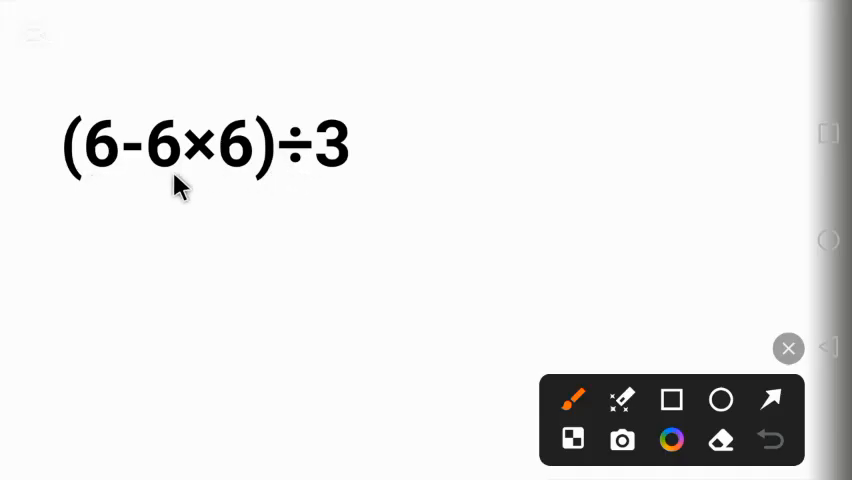
mouse_move(262, 175)
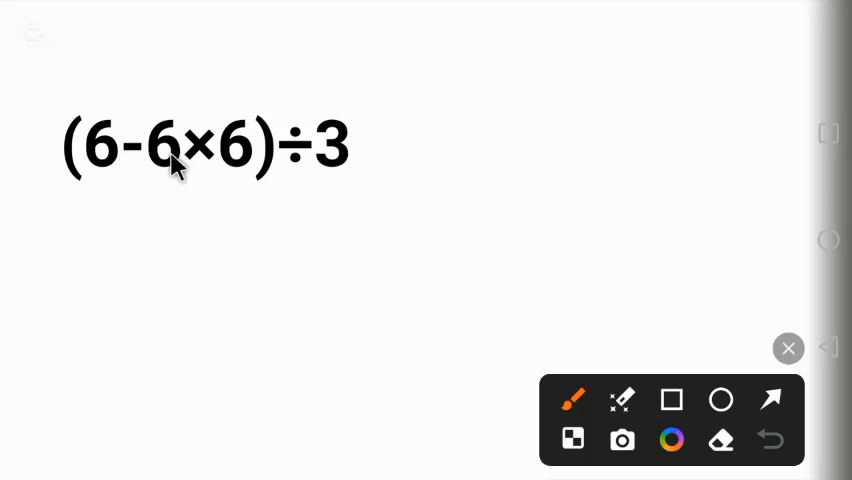
mouse_move(82, 112)
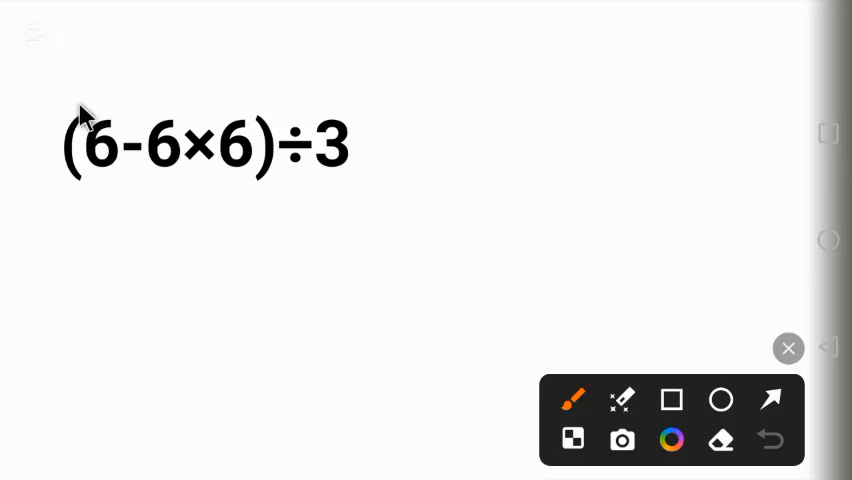
Handwrite "PEMDAS" in blue above (6-6×6)÷3, with parentheses over the P.
left_click_drag(80, 70, 320, 70)
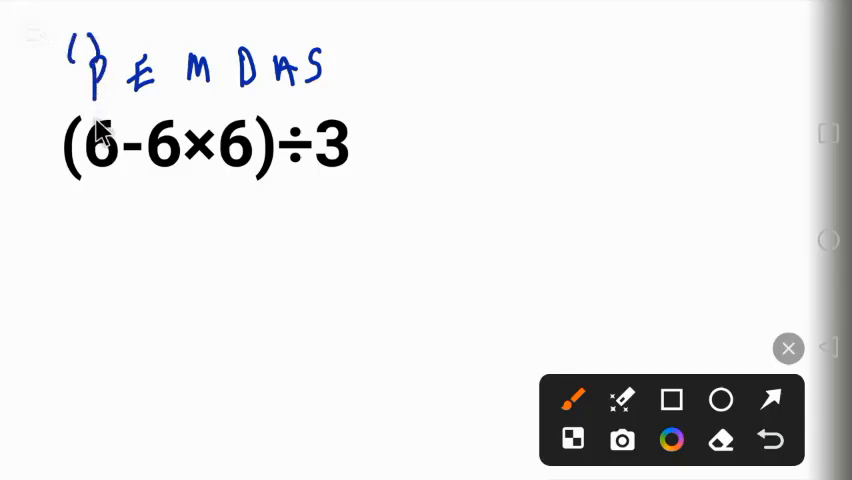
mouse_move(220, 150)
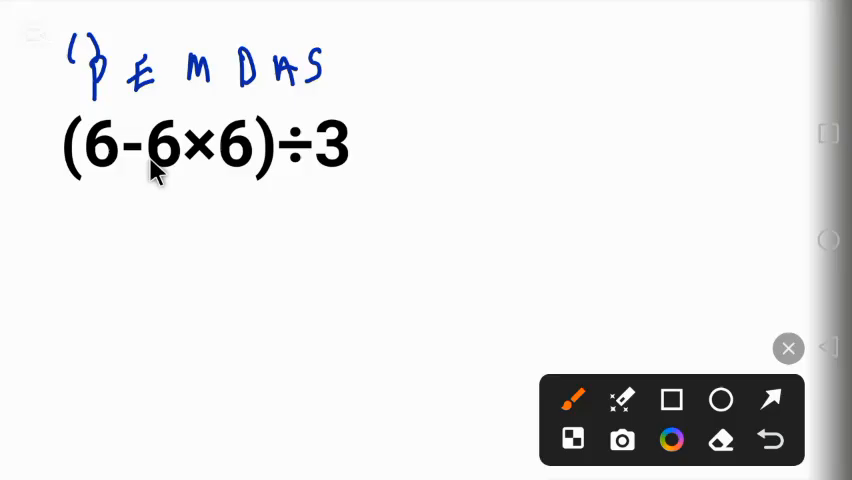
mouse_move(170, 163)
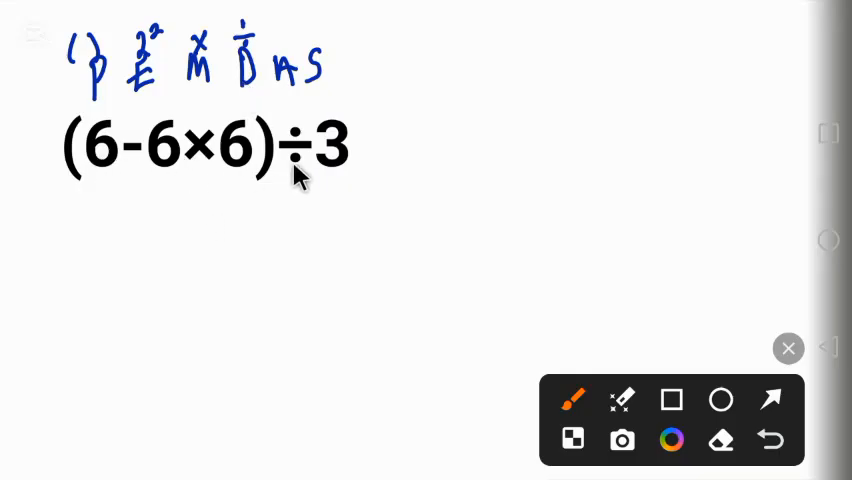
mouse_move(205, 165)
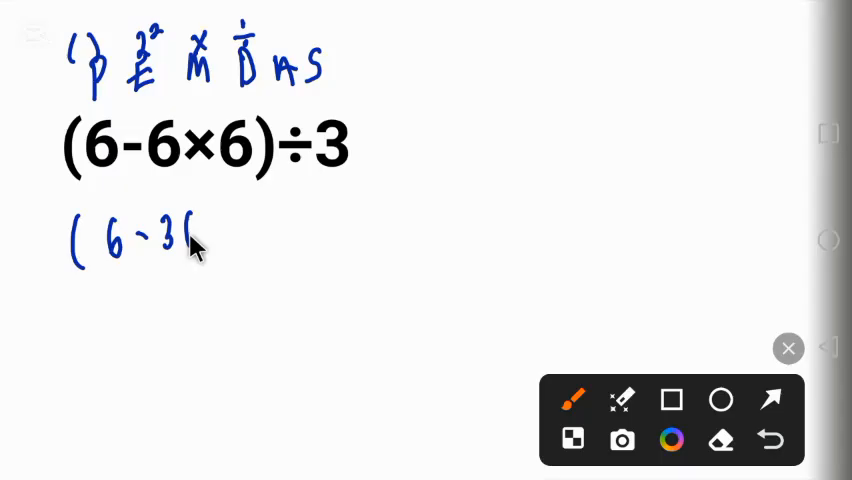
Handwrite (6-36)÷3, then -30÷3, ending with = -10 below the equation.
left_click_drag(200, 240, 245, 235)
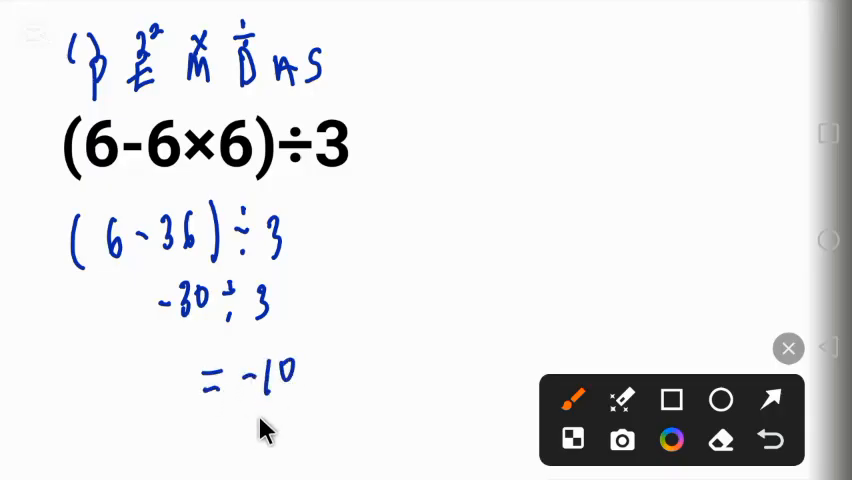
mouse_move(258, 418)
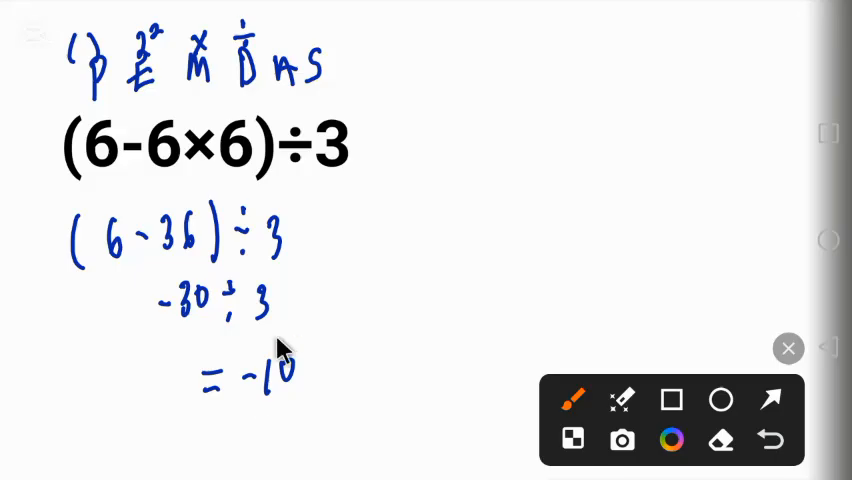
mouse_move(290, 50)
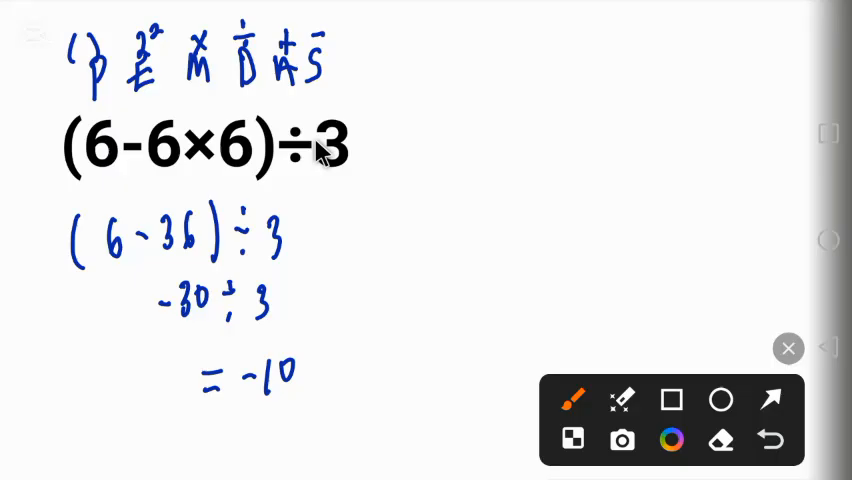
mouse_move(232, 320)
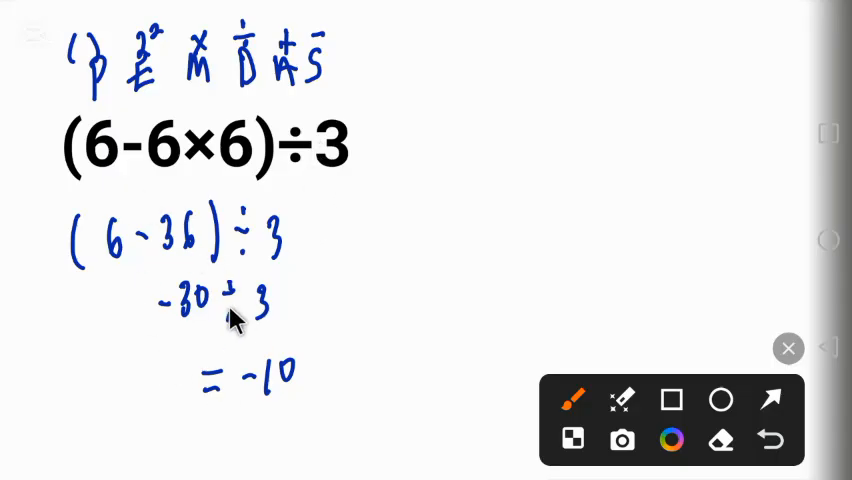
mouse_move(145, 200)
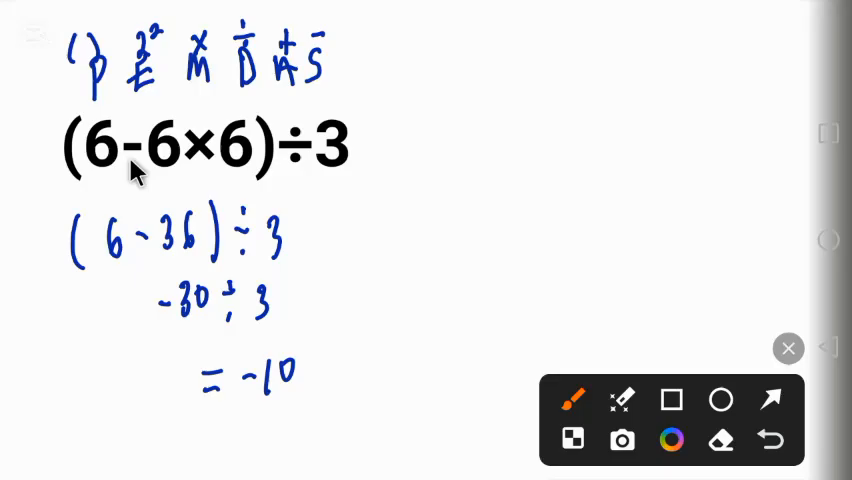
mouse_move(213, 170)
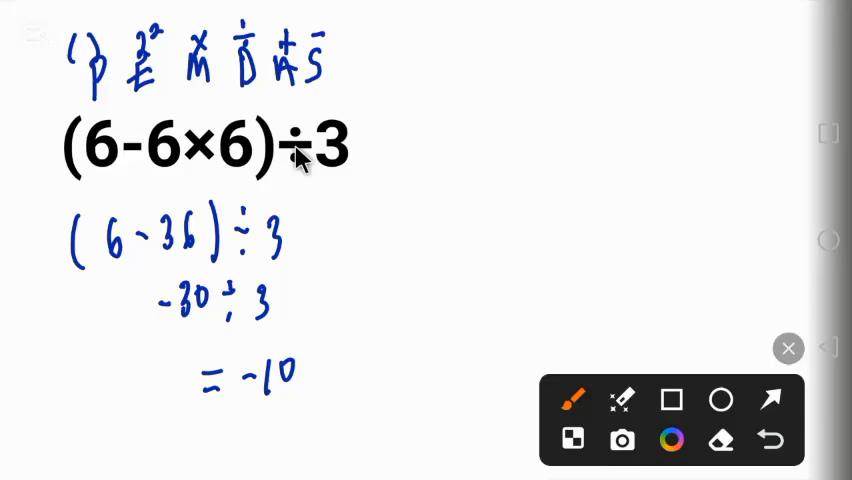
mouse_move(310, 228)
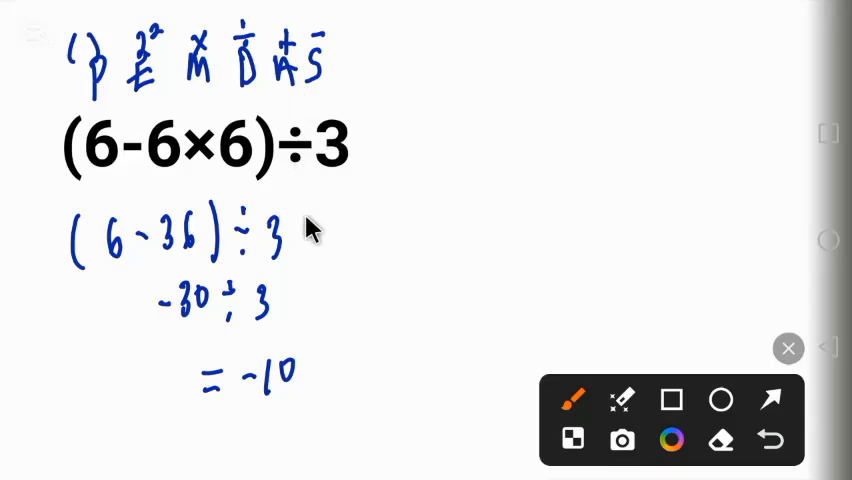
mouse_move(292, 345)
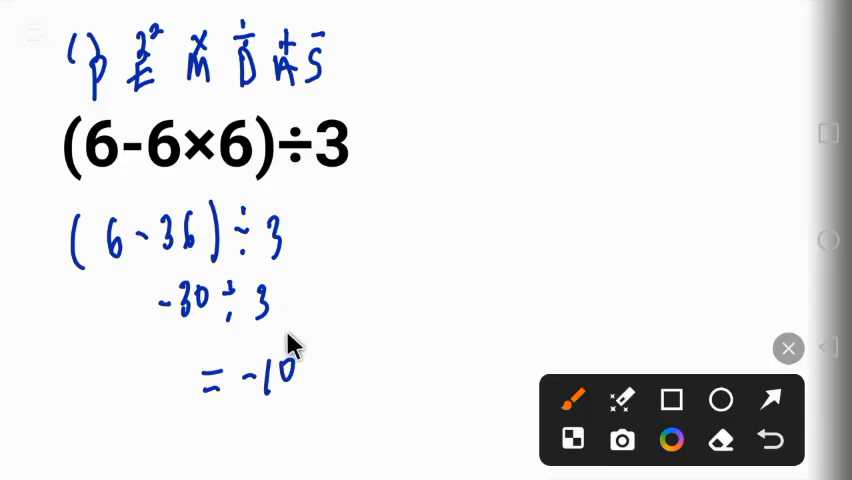
mouse_move(310, 347)
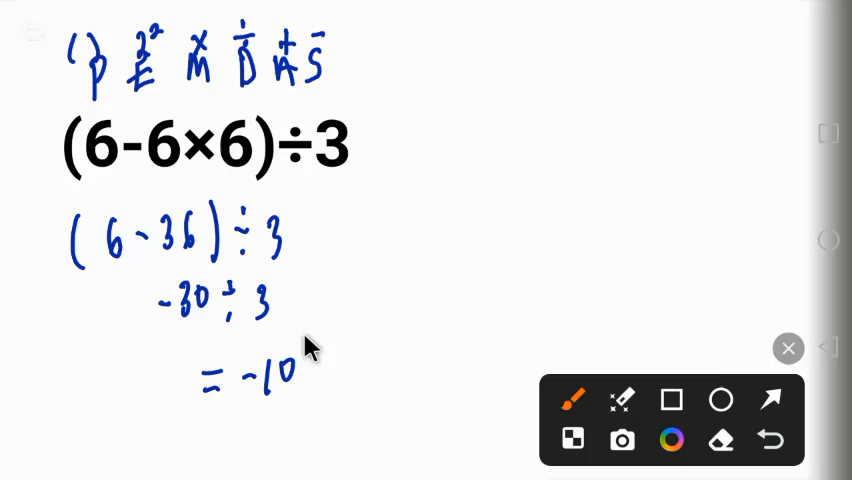
mouse_move(340, 294)
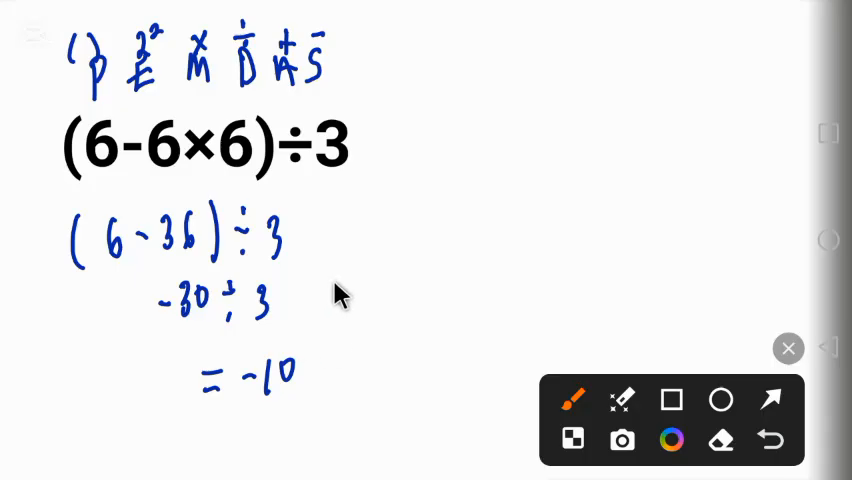